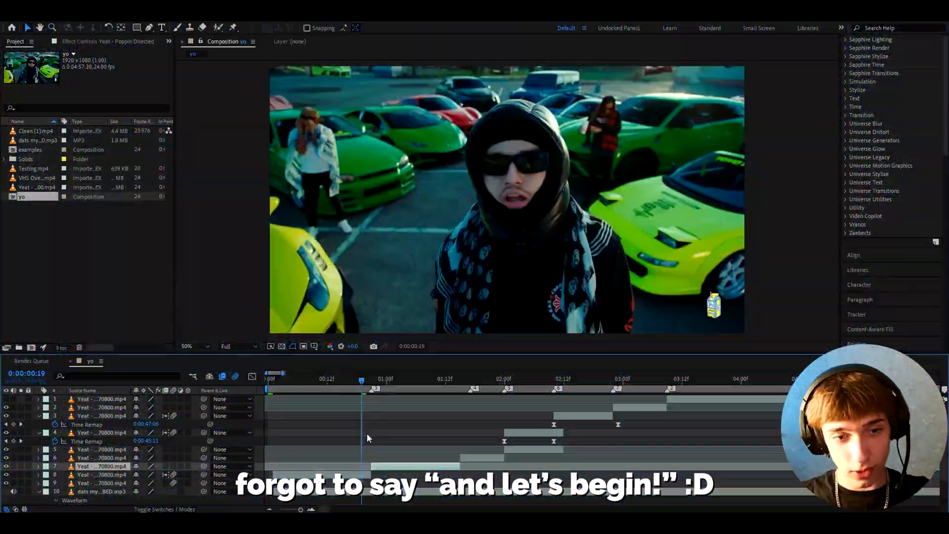
mouse_move(137, 28)
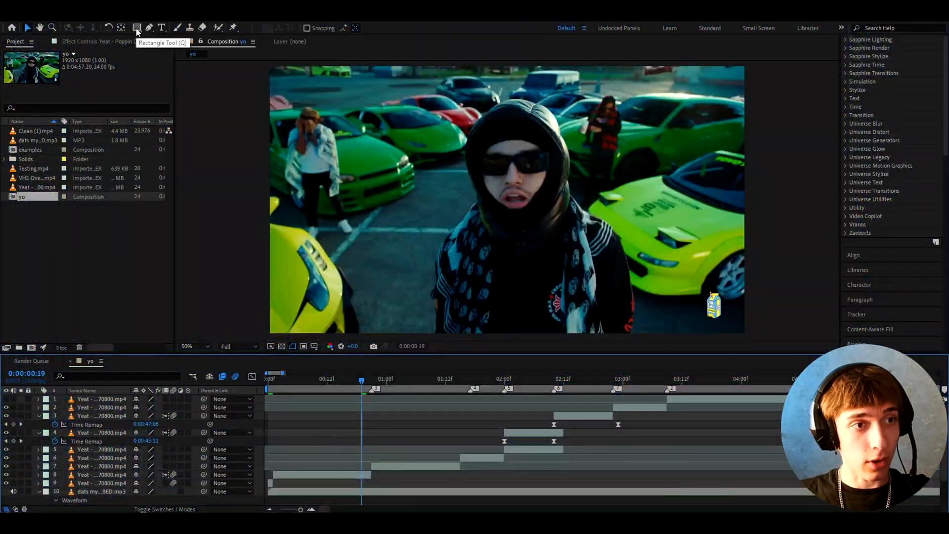
- Choose the Rectangle Tool with a solid white FFFFFF fill and a 0 px stroke
click(137, 28)
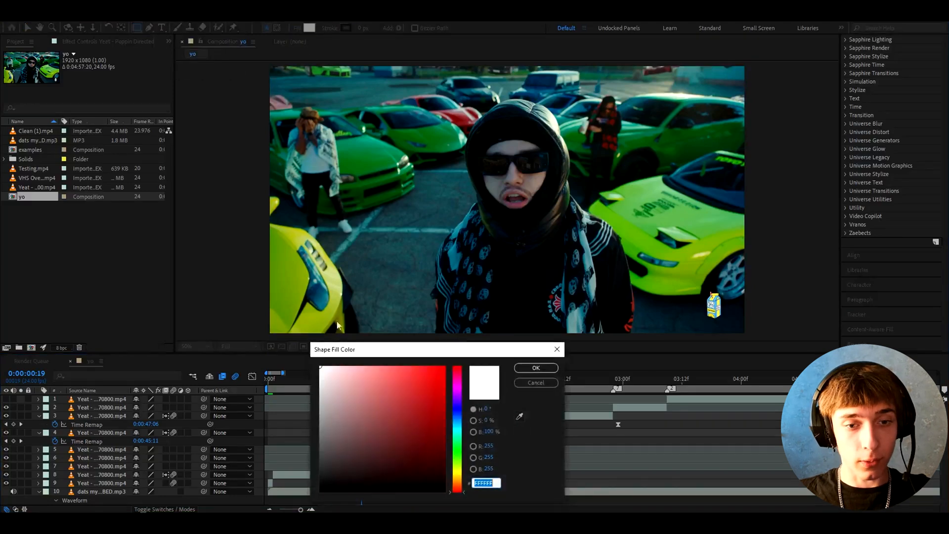
click(535, 367)
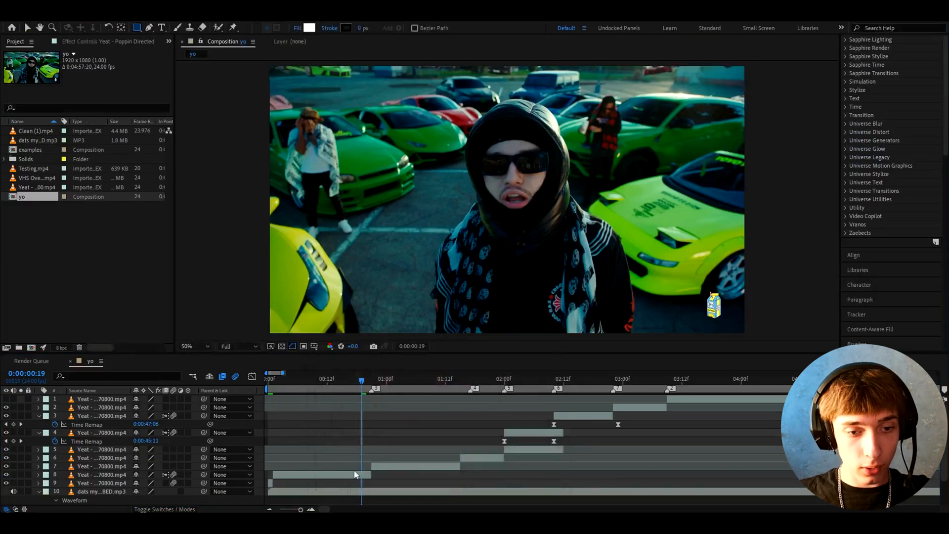
- Draw a white rectangle over the top half of the frame and split its layer at the playhead
click(191, 345)
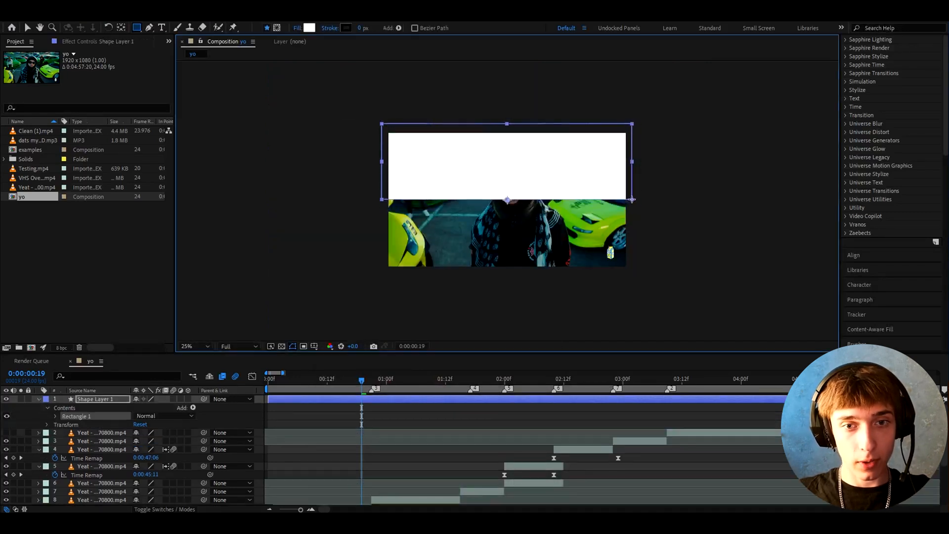
click(195, 346)
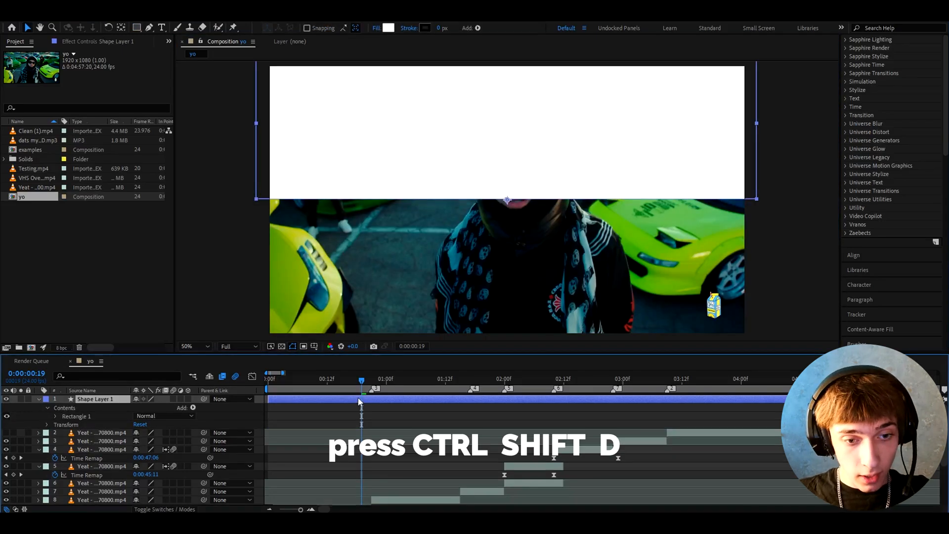
key(ctrl+shift+d)
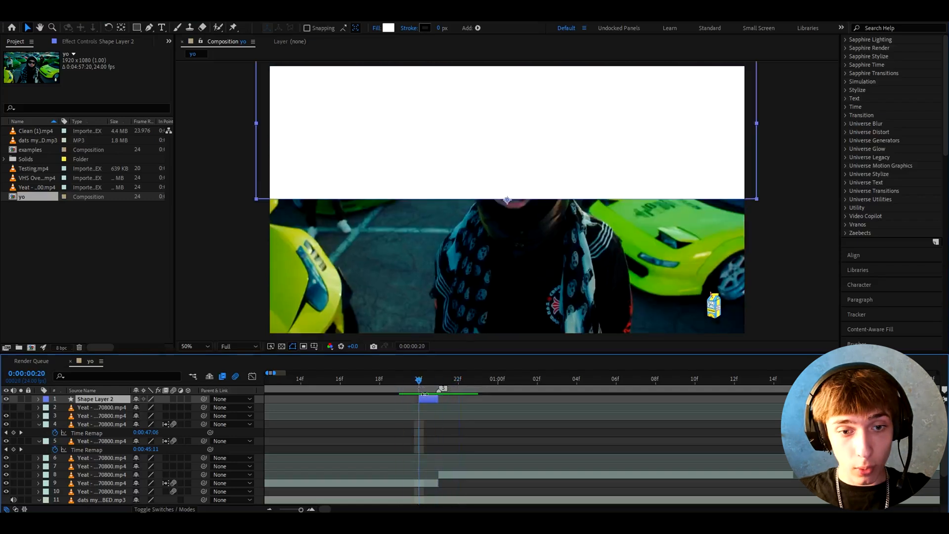
- Duplicate the block into one-frame-staggered copies, toggling fills and moving some to the bottom half
click(39, 398)
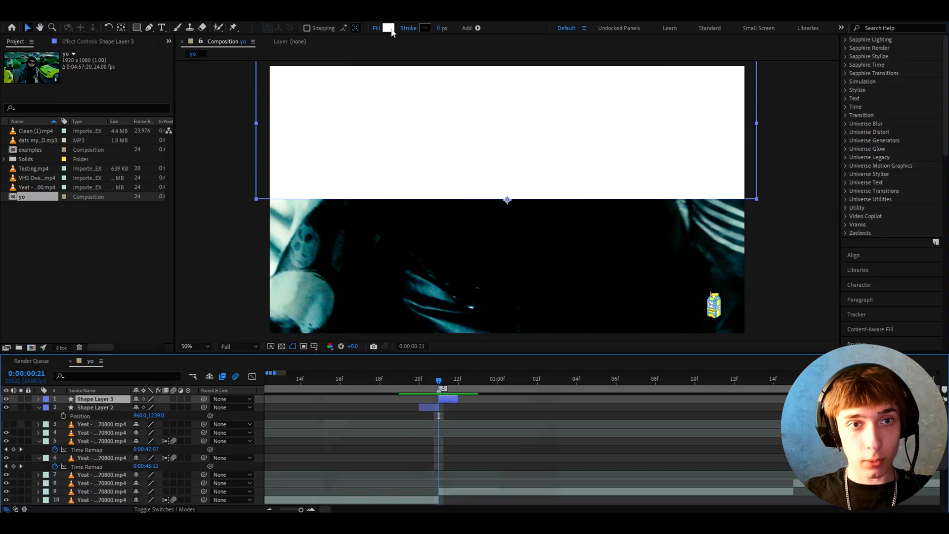
click(388, 27)
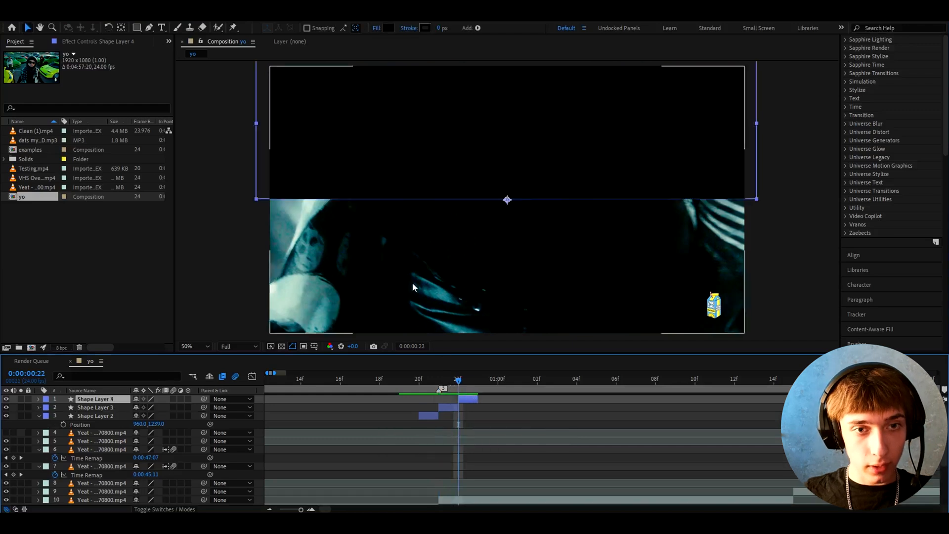
click(390, 28)
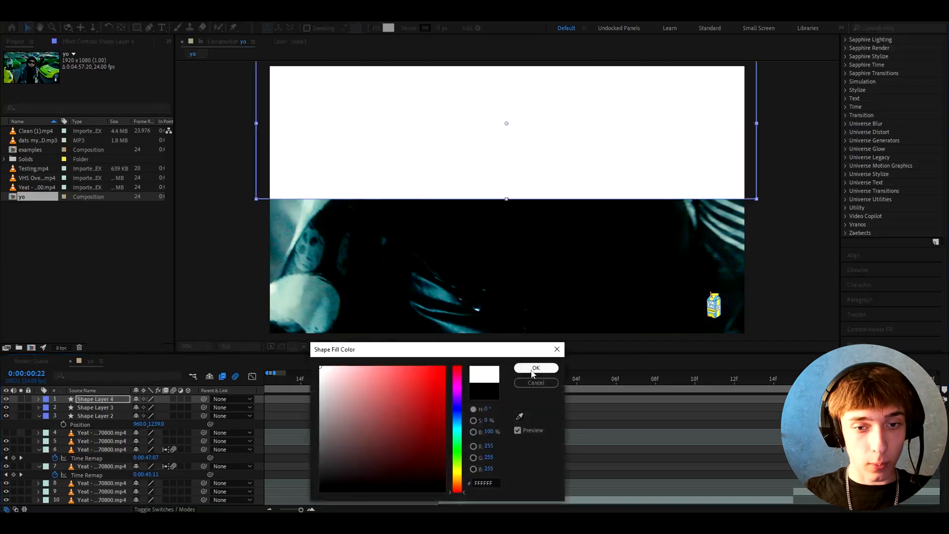
click(535, 368)
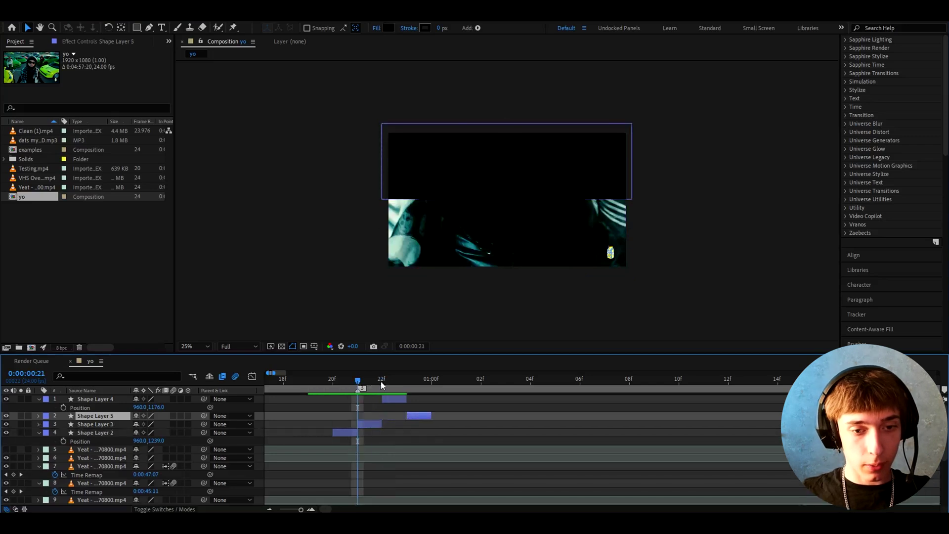
click(390, 28)
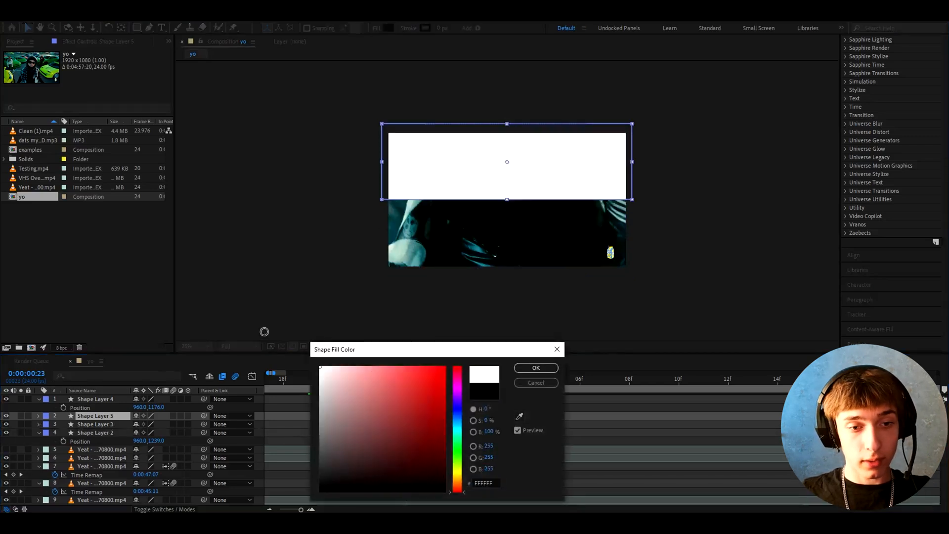
click(535, 368)
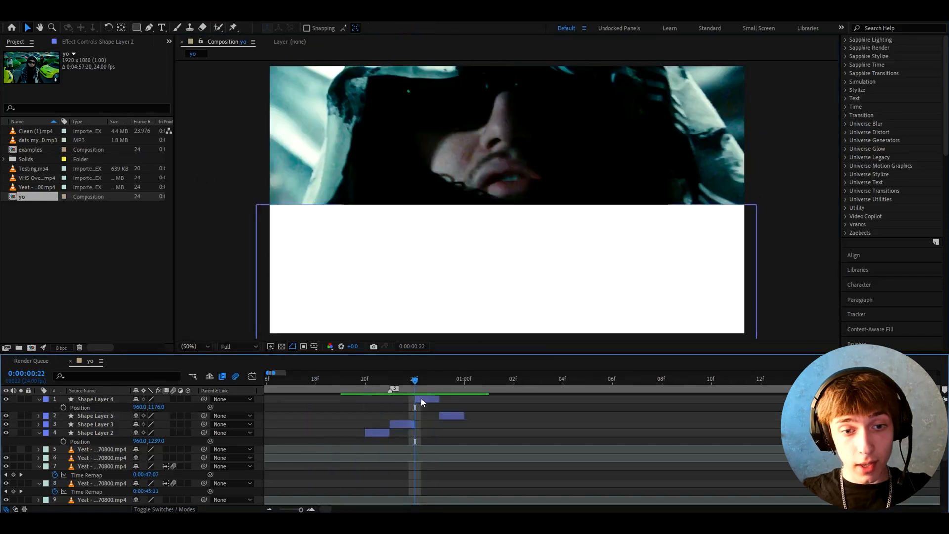
click(95, 399)
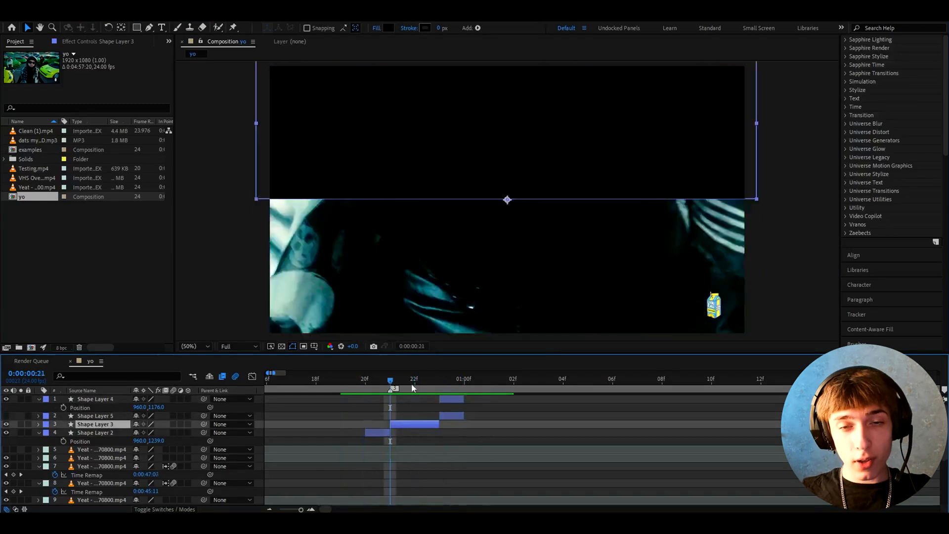
click(364, 378)
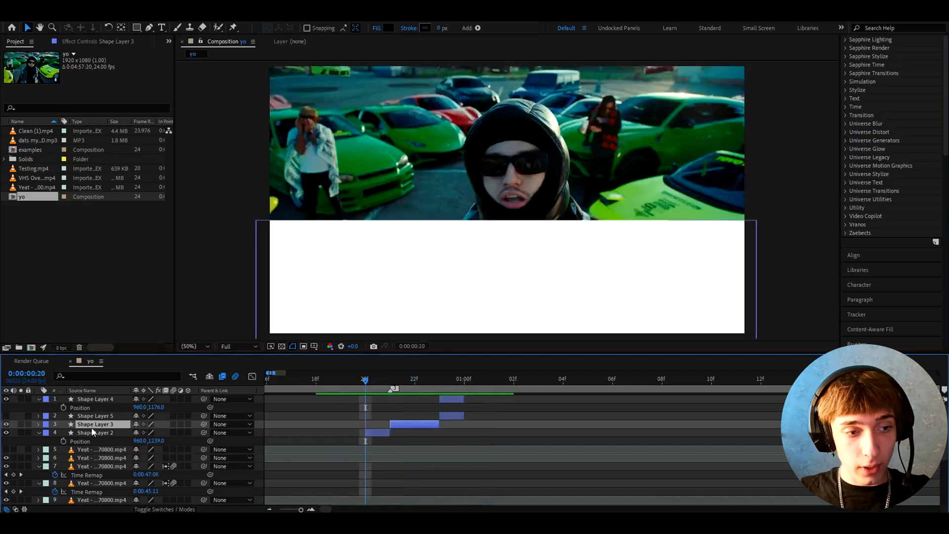
- Add an adjustment layer above Shape Layer 2 over the transition and apply Deep Glow
click(95, 432)
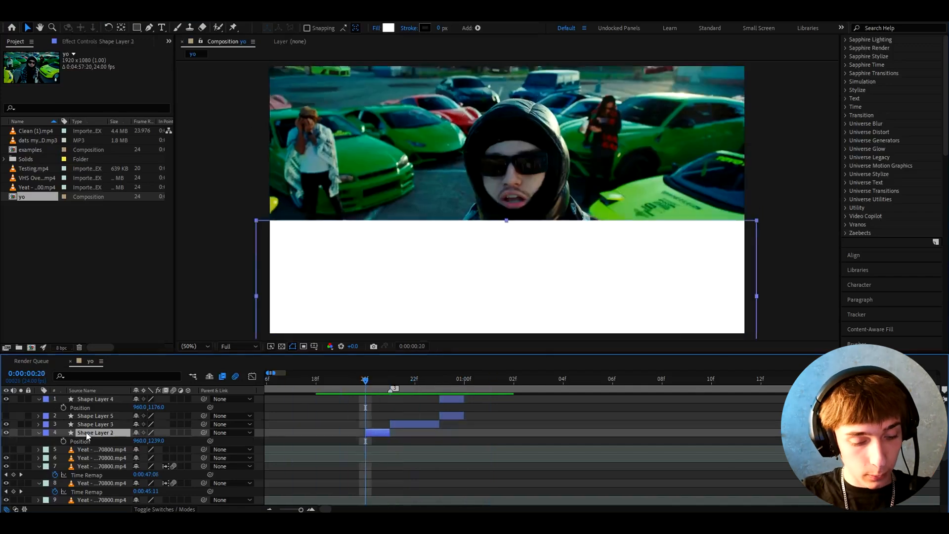
key(ctrl+alt+y)
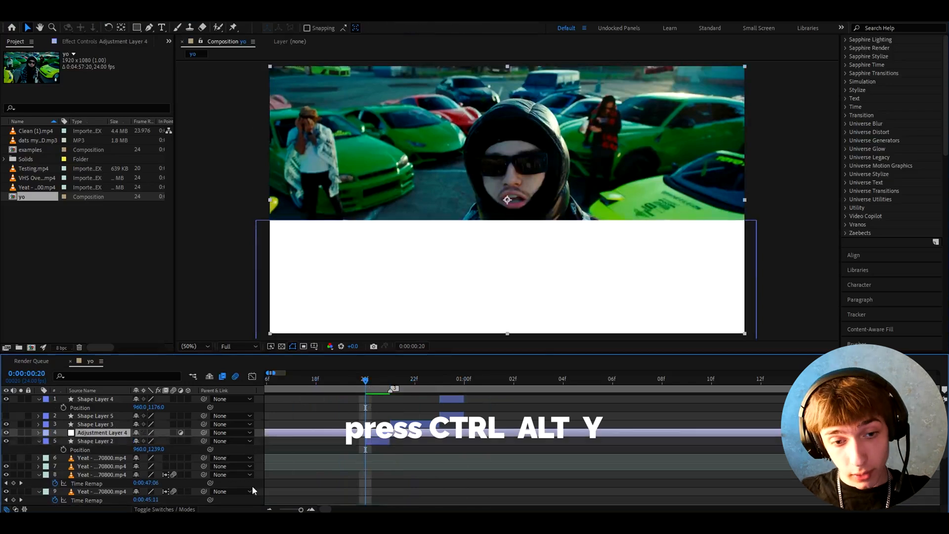
key(ctrl+alt+y)
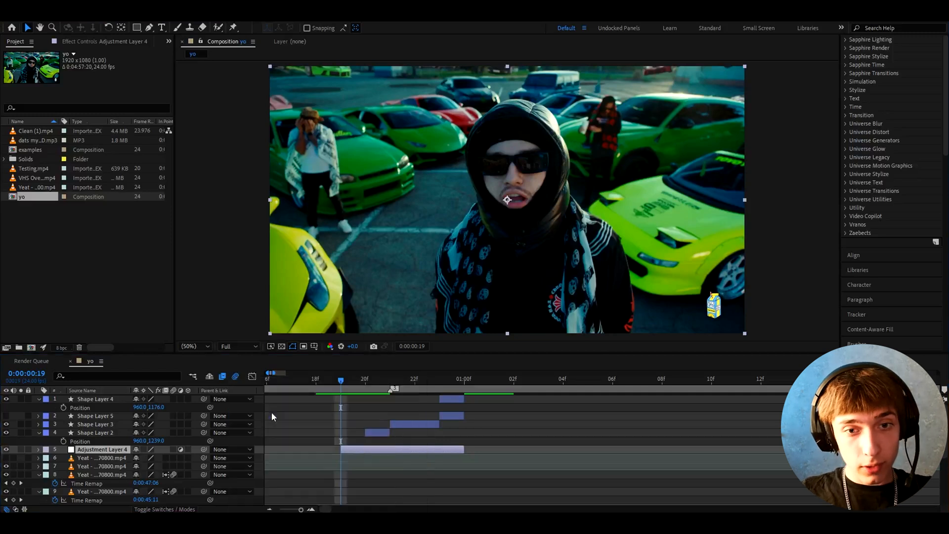
click(102, 450)
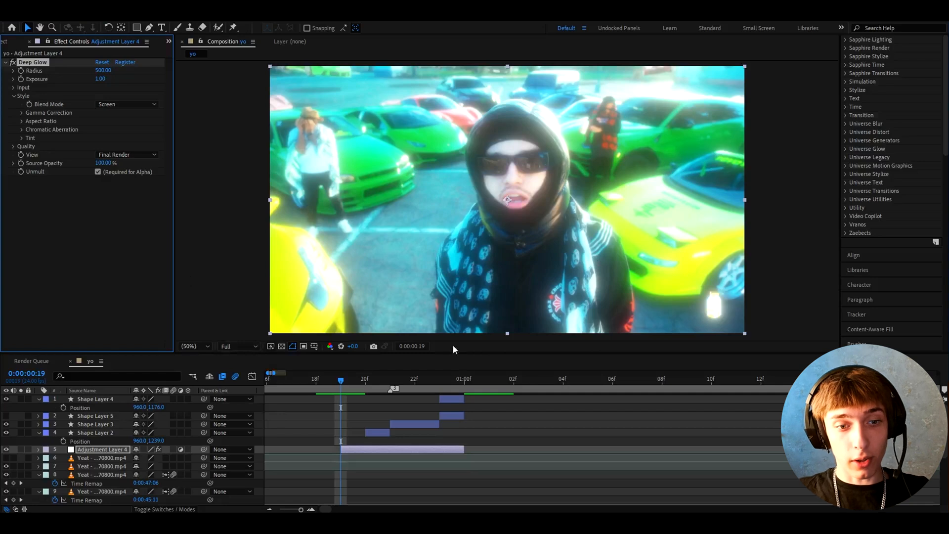
mouse_move(340, 380)
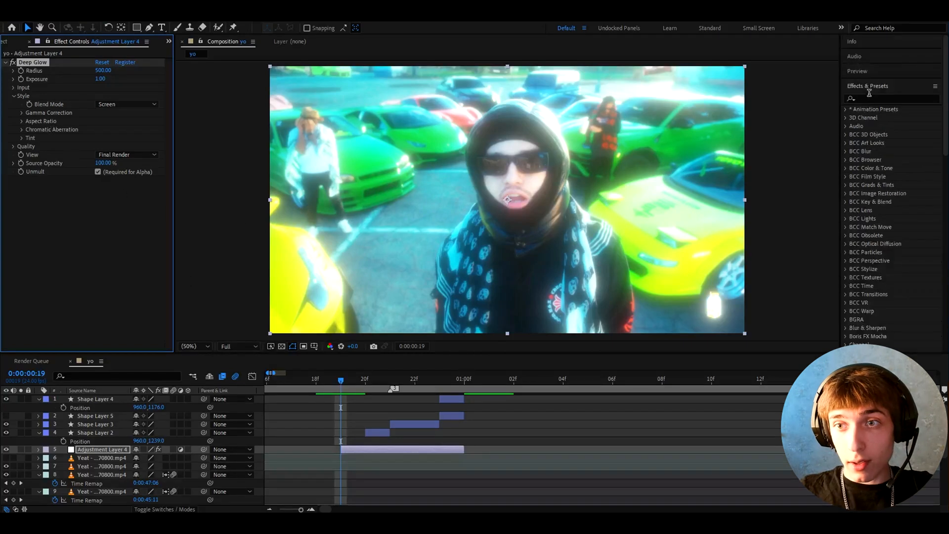
- Apply Directional Blur to the adjustment layer and set Warp Bend to -70
text(di)
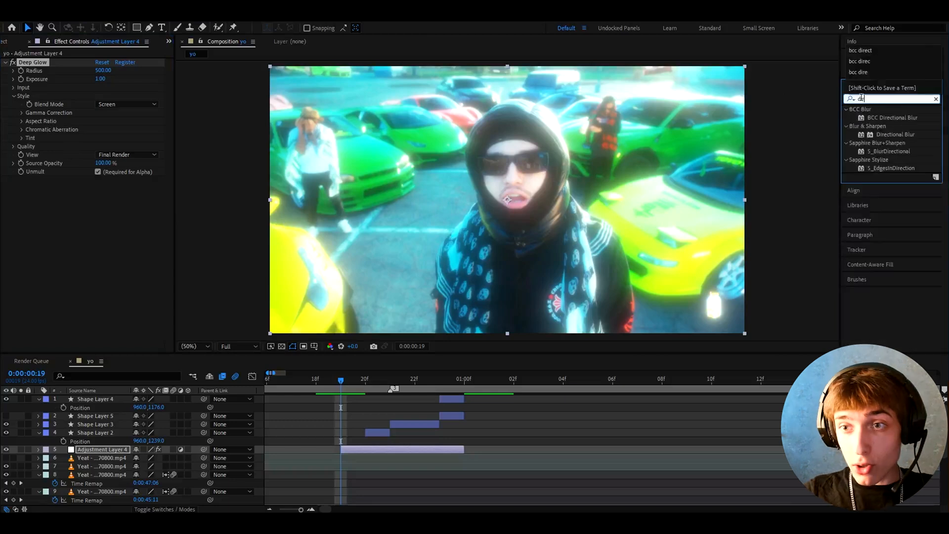
double_click(895, 134)
text(warp)
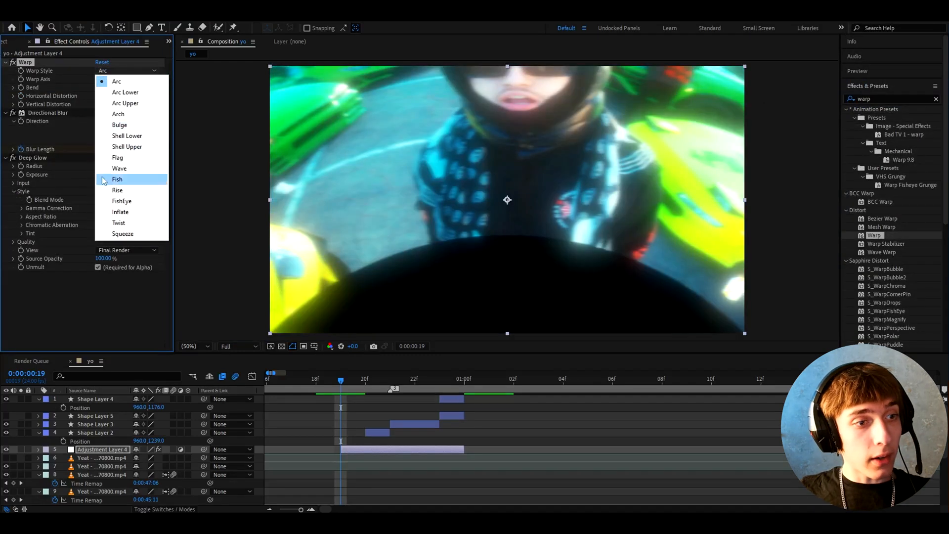
click(122, 201)
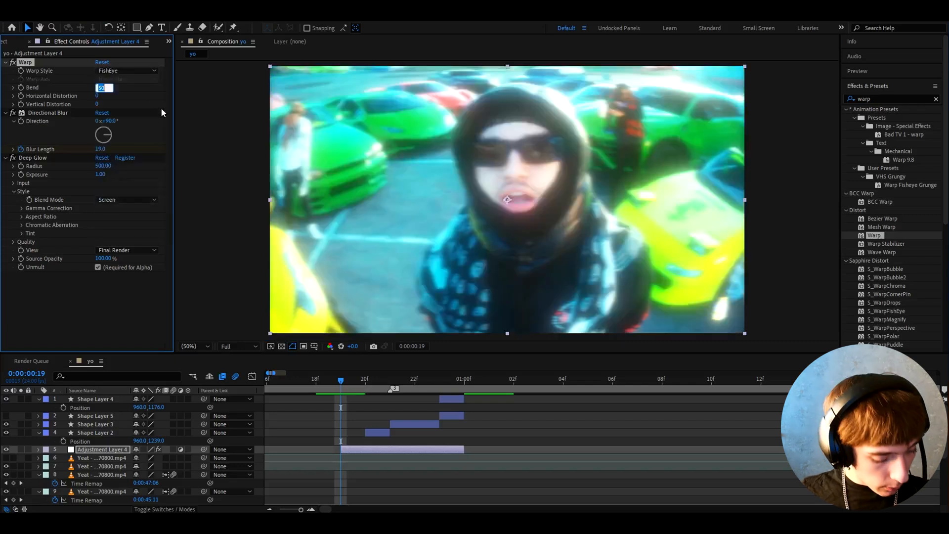
text(-70)
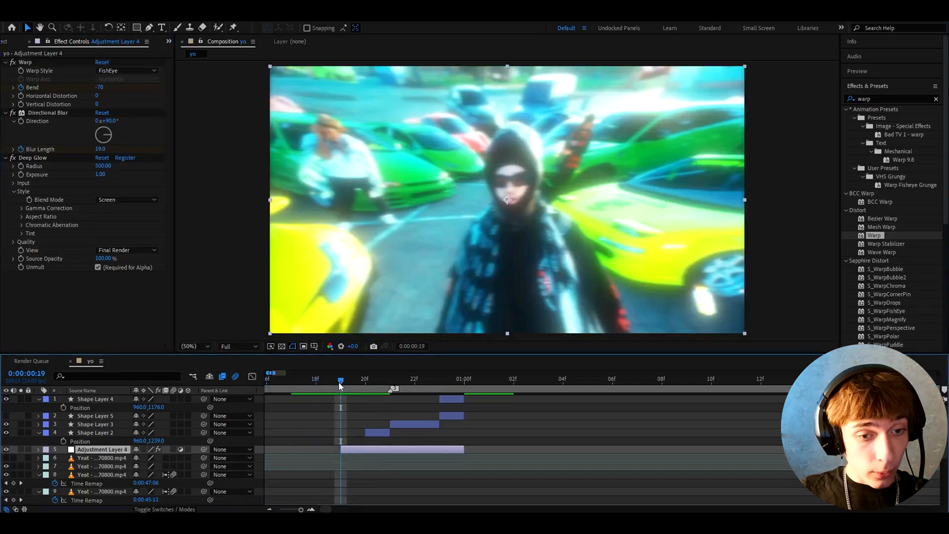
- Keyframe Bend to -100 and Blur Length to 36 mid-transition, then Bend back to 0
key(u)
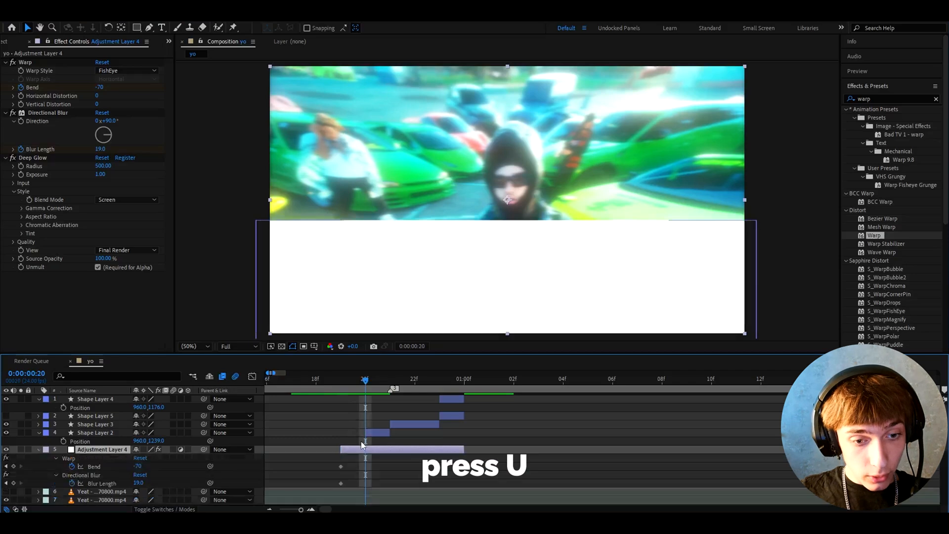
key(u)
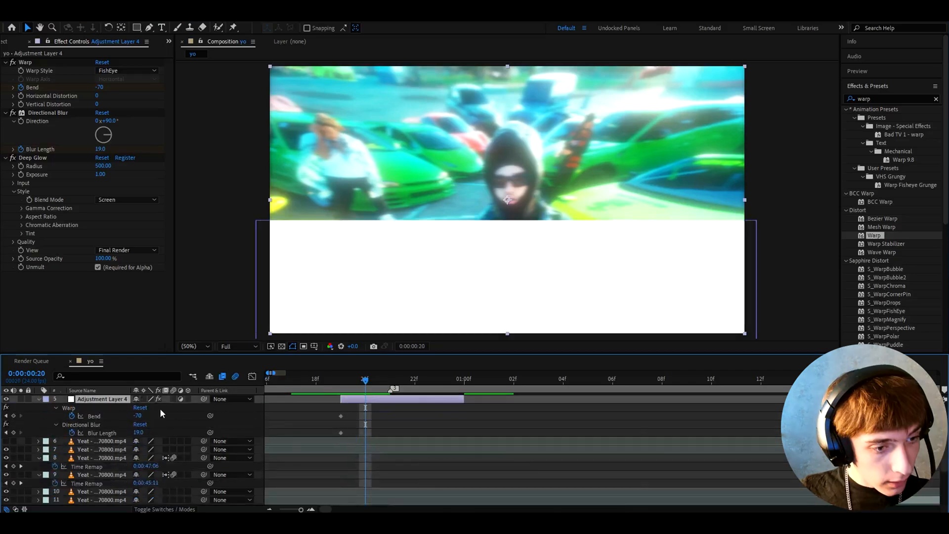
double_click(138, 416)
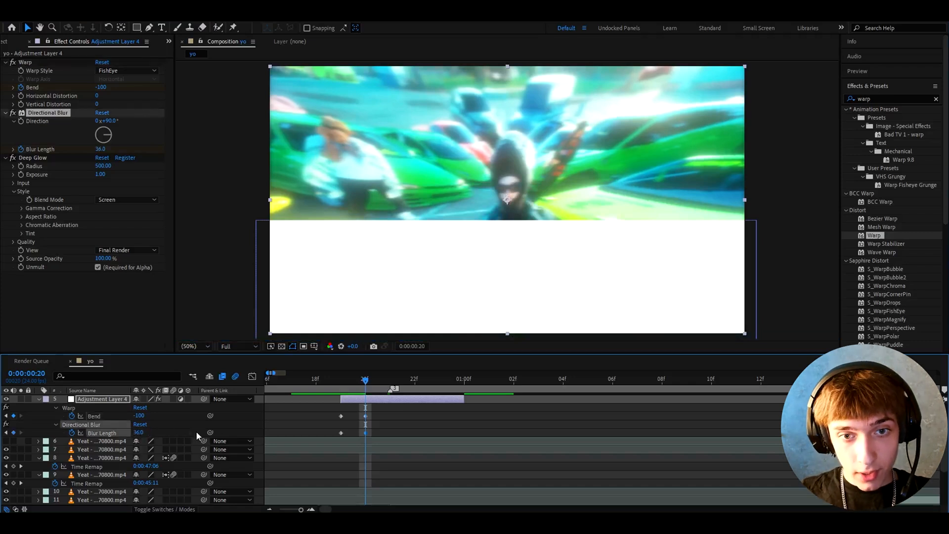
click(390, 378)
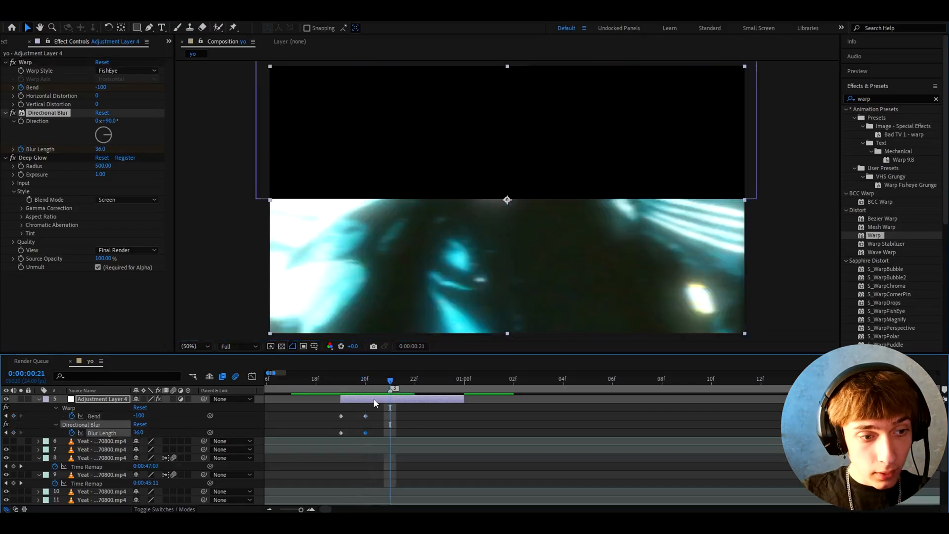
double_click(141, 416)
text(0)
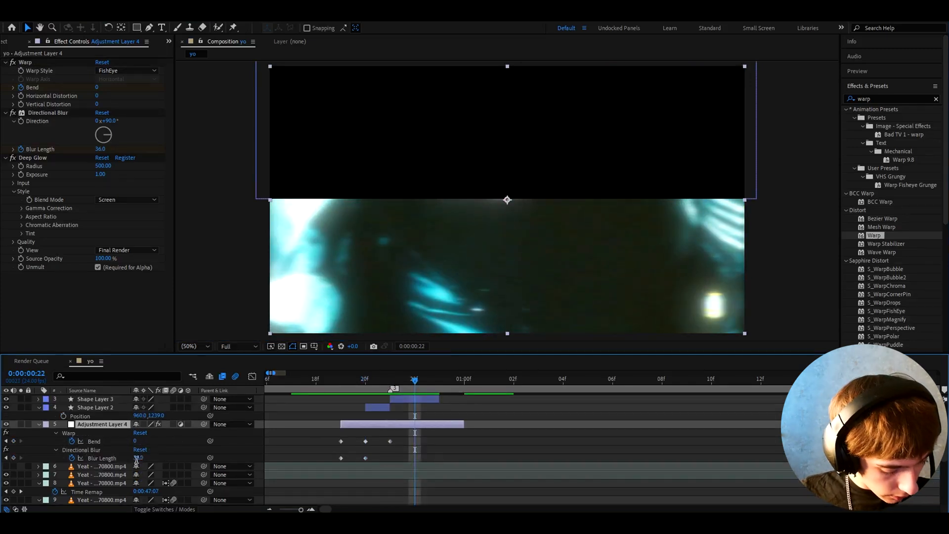
double_click(140, 459)
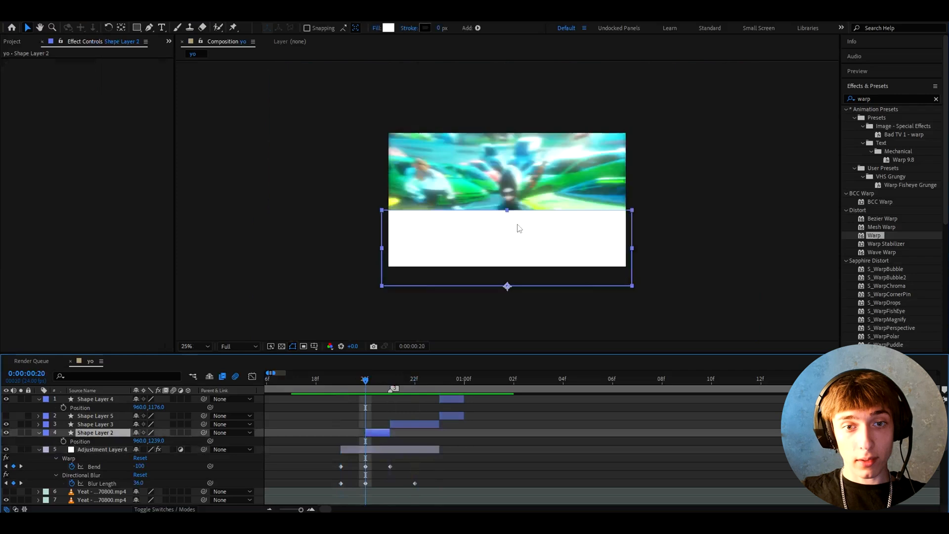
click(193, 345)
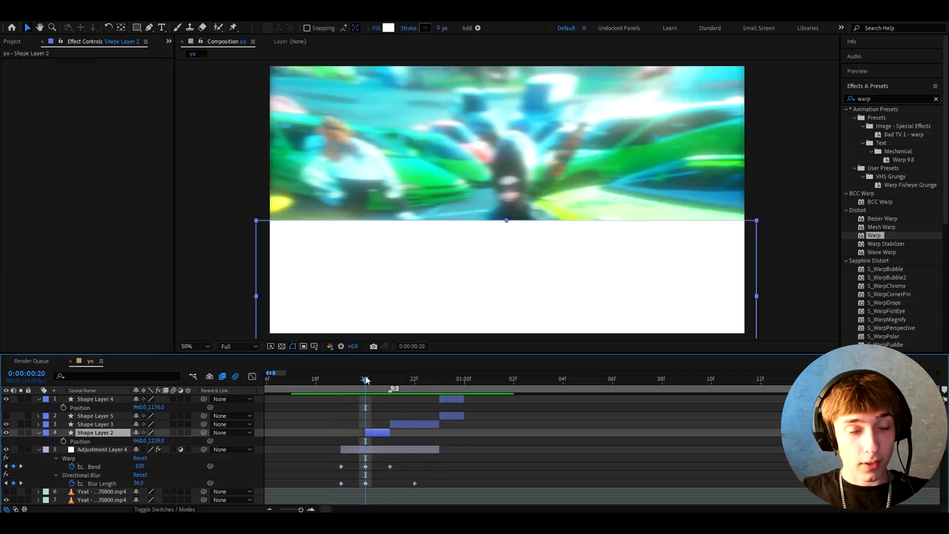
mouse_move(367, 391)
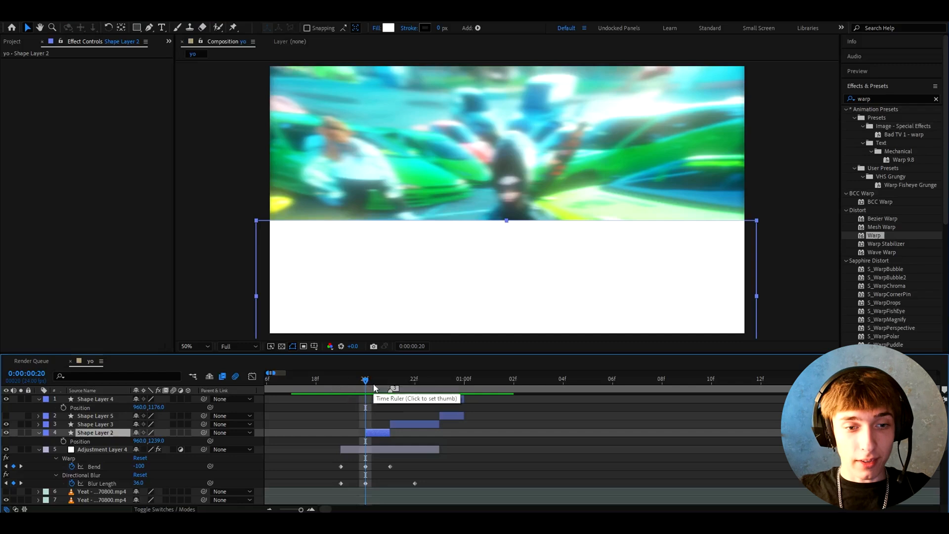
click(340, 378)
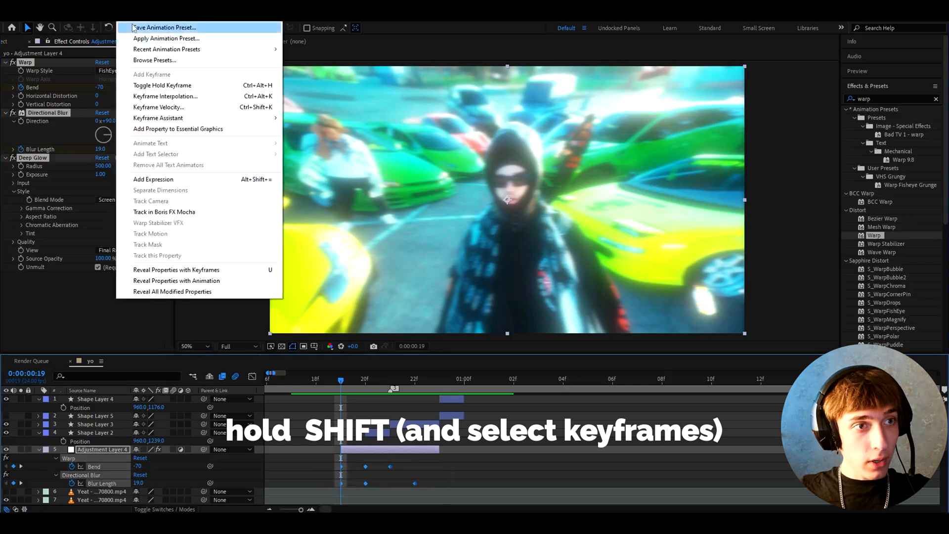
- Save the selected effect keyframes as the animation preset 'Blocks Transition'
click(164, 28)
text(blocks tr)
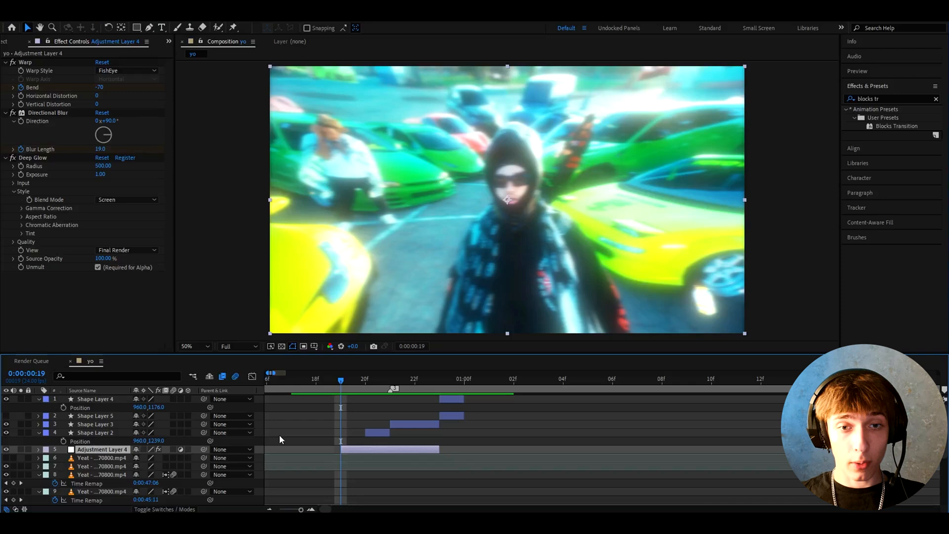
mouse_move(321, 424)
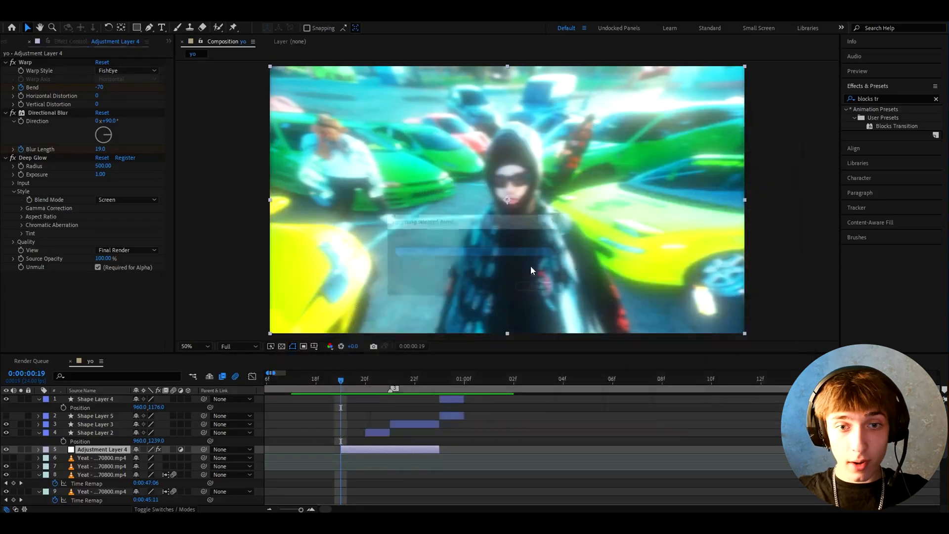
- Place the VHS Overlay clip on top with Screen blending and 50% scale
click(16, 41)
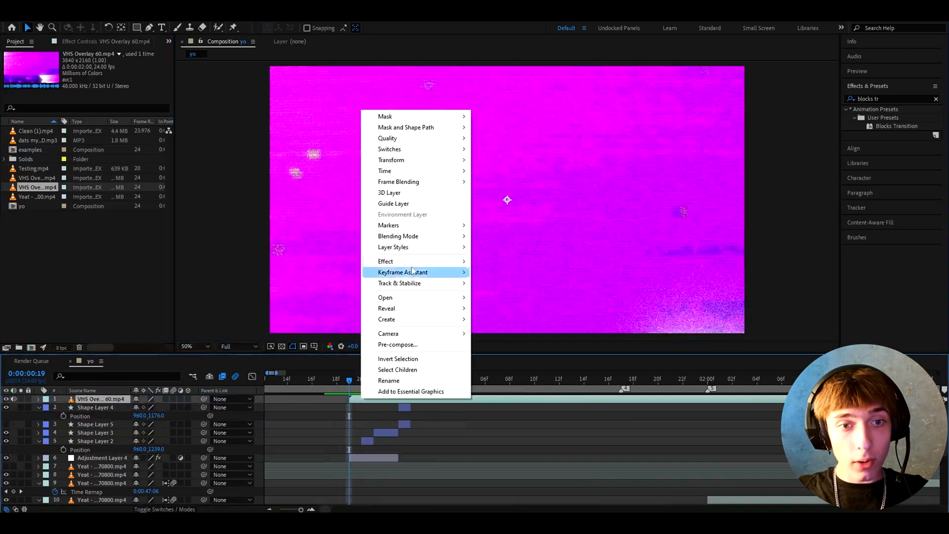
mouse_move(398, 236)
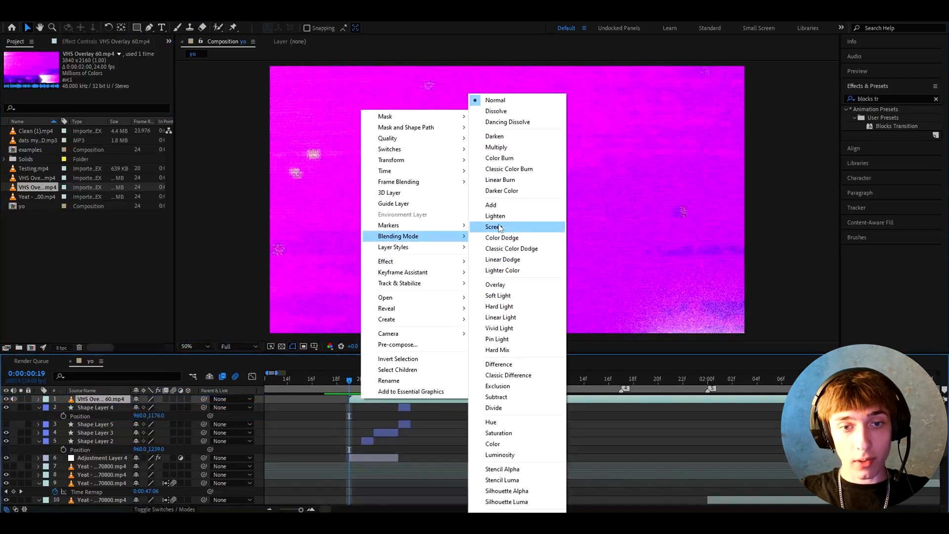
click(493, 226)
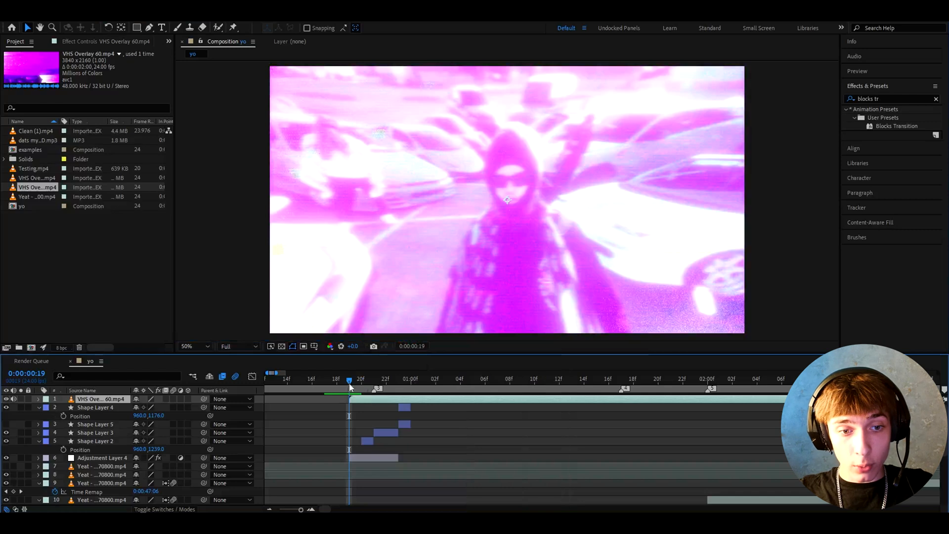
mouse_move(205, 415)
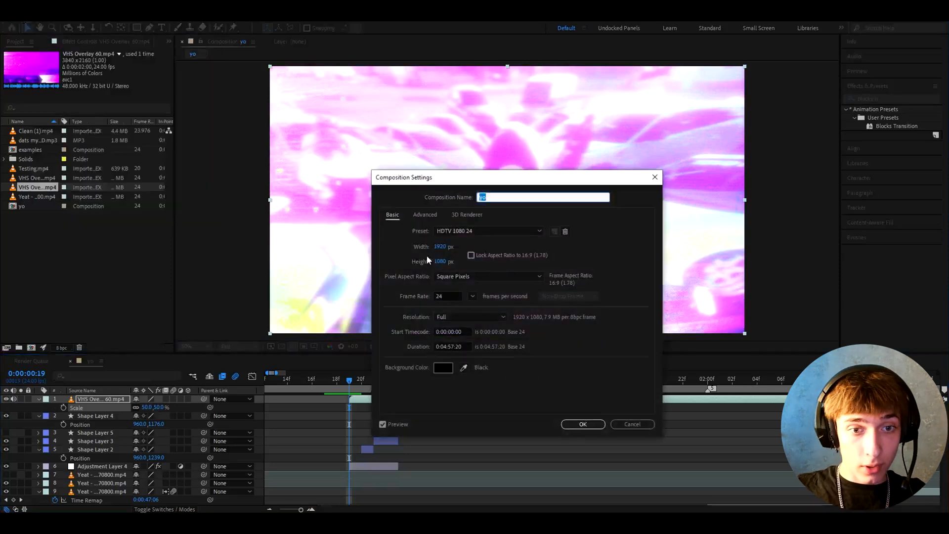
- Trim the VHS overlay's out point to just after the one-second mark
click(582, 423)
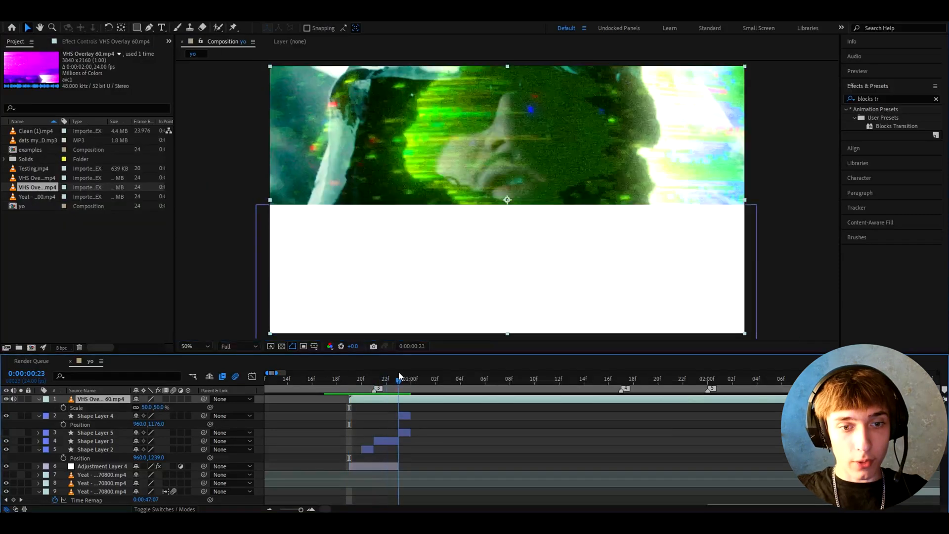
click(434, 378)
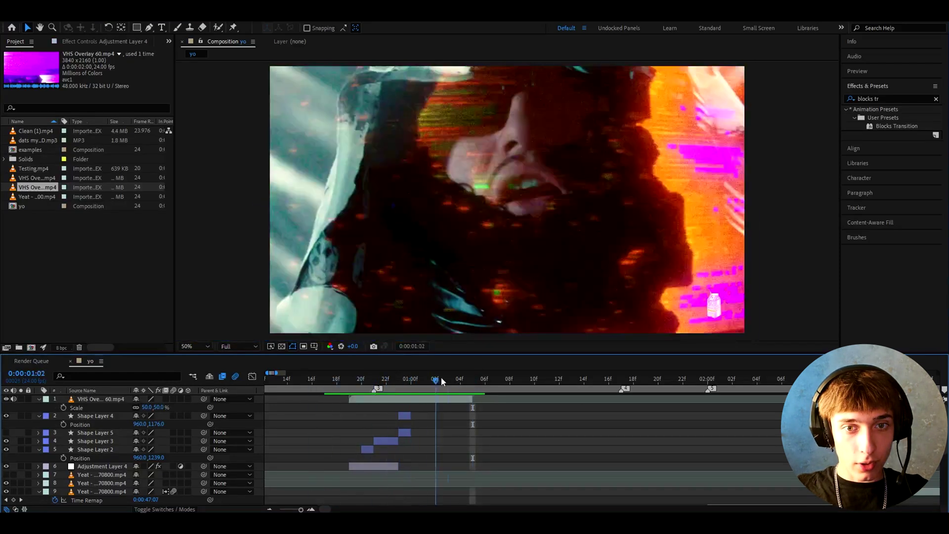
click(299, 379)
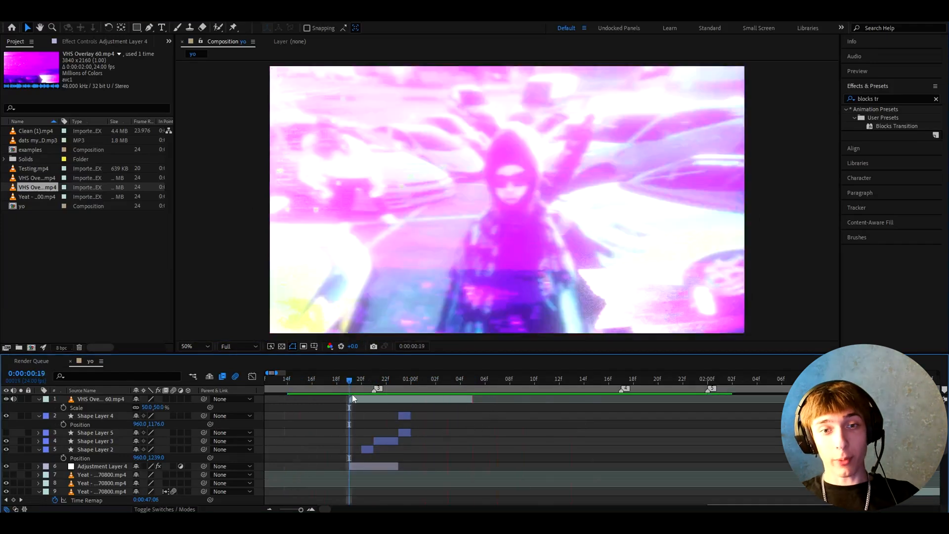
click(374, 381)
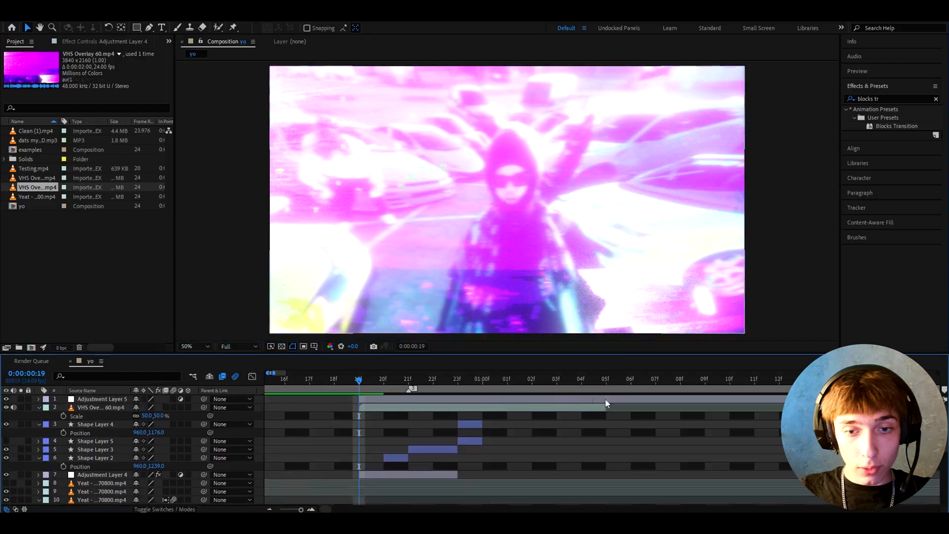
- Select Adjustment Layer 5 and trim its out point to 1:00
click(102, 400)
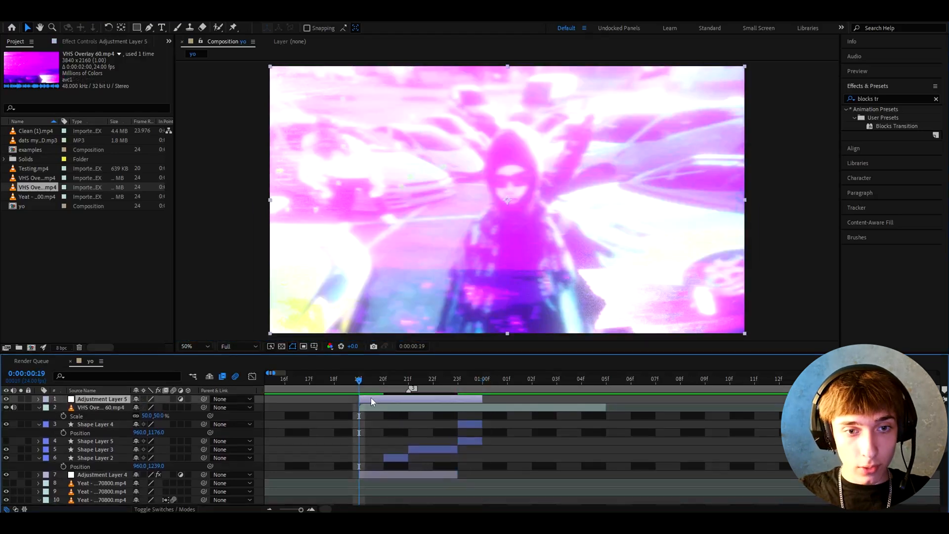